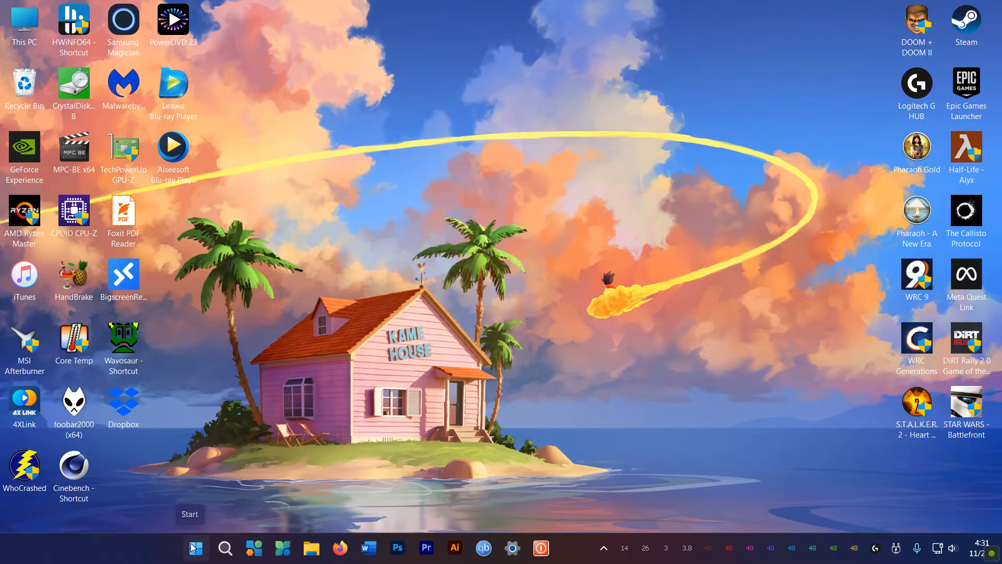
Step: Run OpenShellSetup_4_4_191.exe from Firefox's Downloads library and advance it to the Install page
{"action": "left_click", "coordinate": [194, 547]}
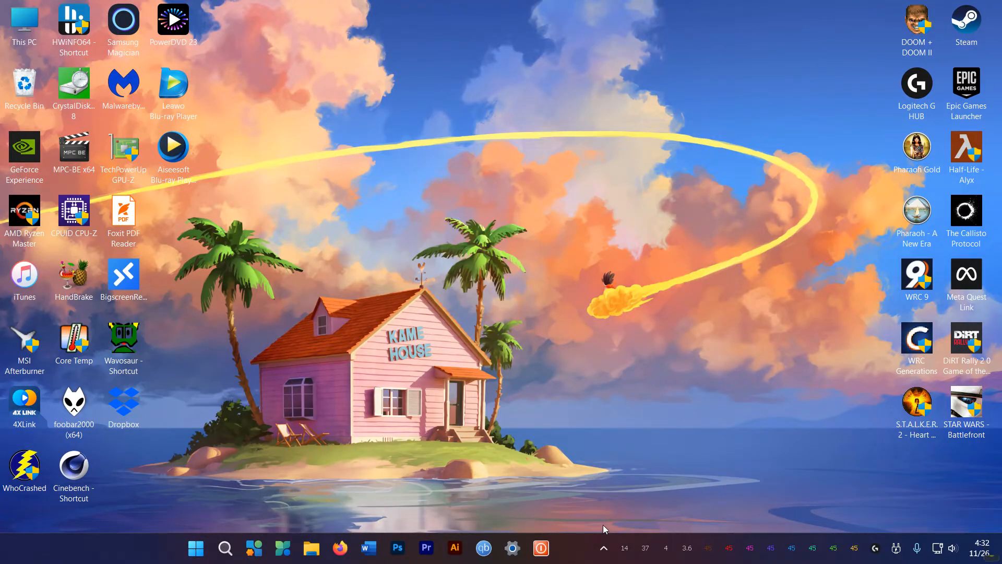
{"action": "left_click", "coordinate": [514, 546]}
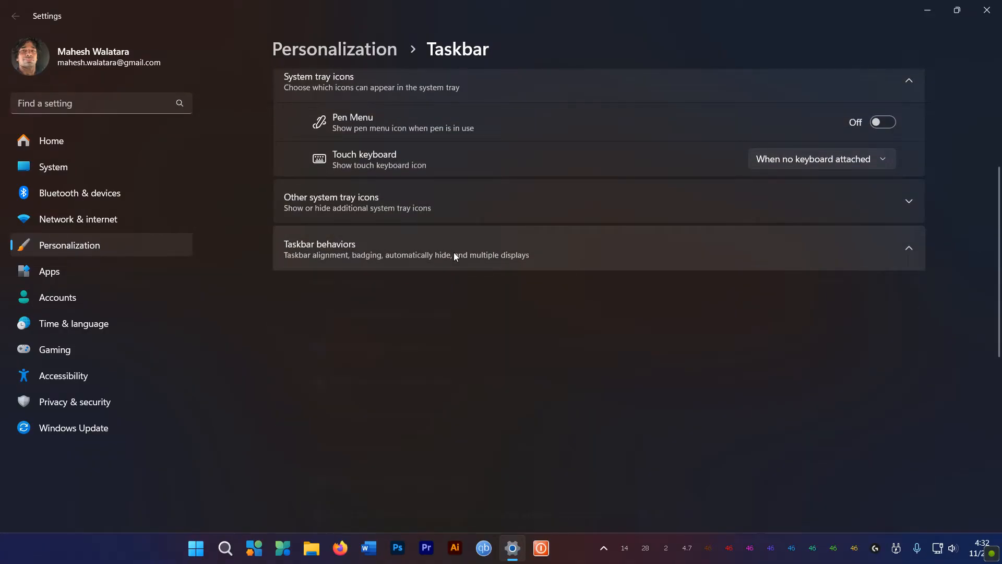
{"action": "left_click", "coordinate": [455, 248]}
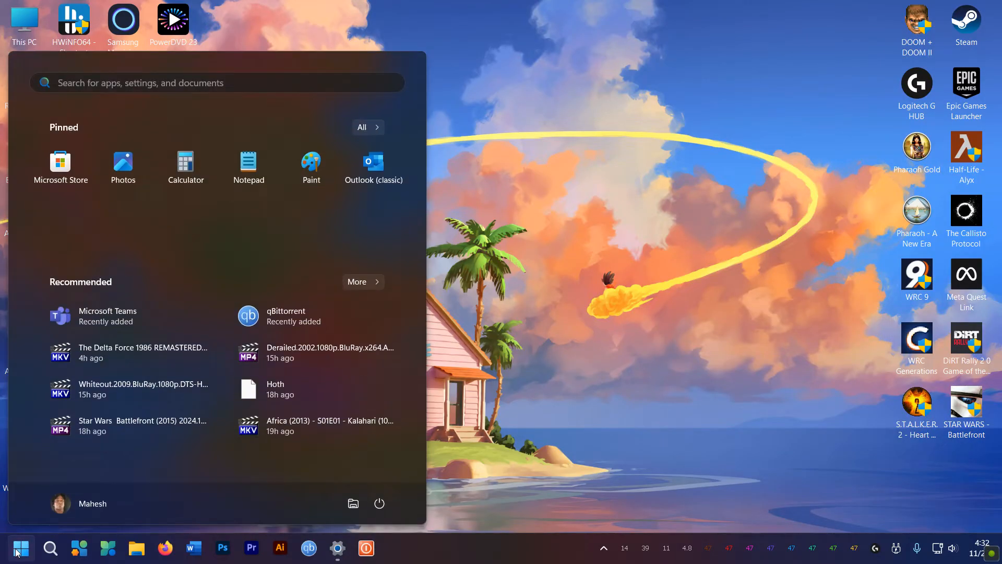
{"action": "left_click", "coordinate": [20, 547]}
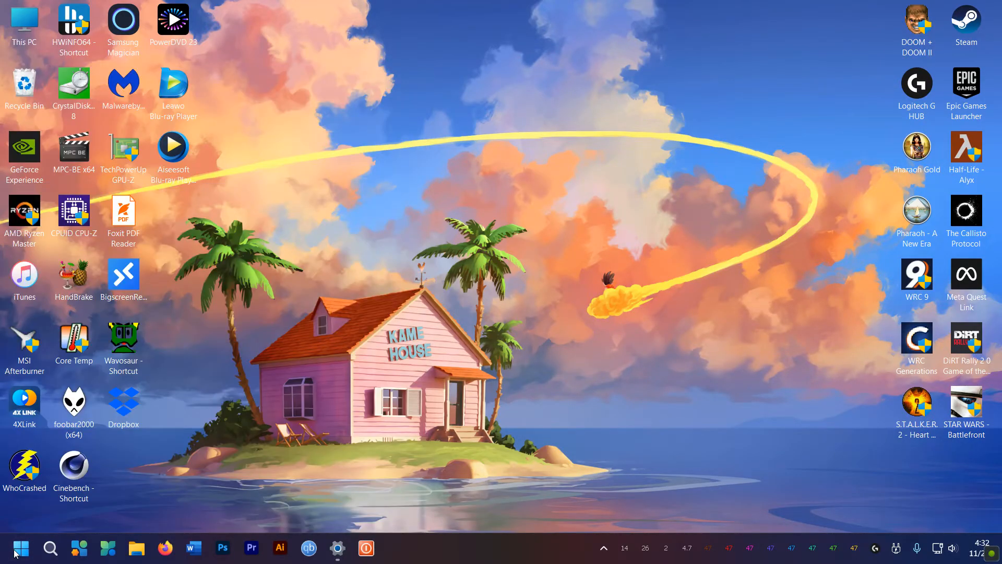
{"action": "left_click", "coordinate": [158, 547]}
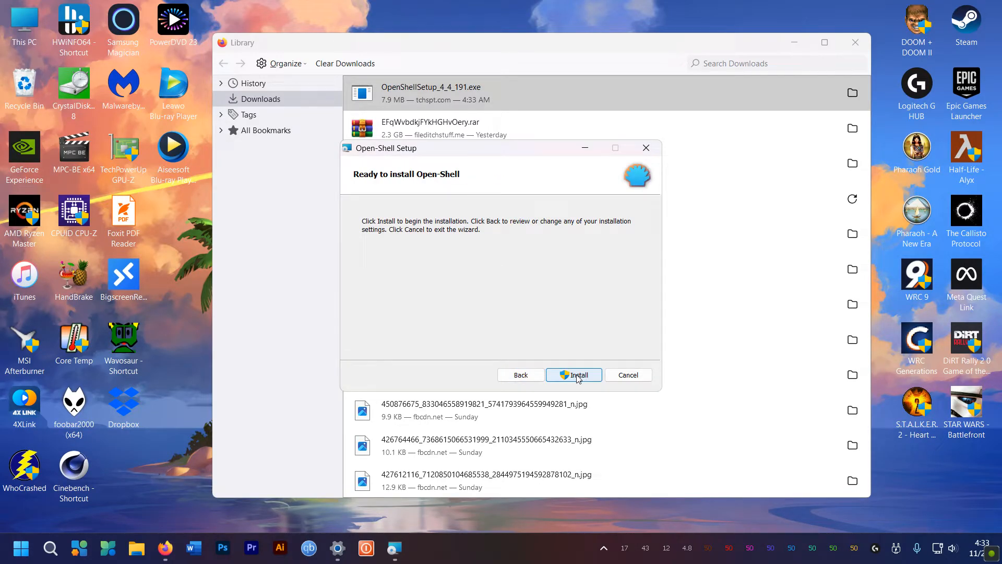
Step: Install Open-Shell, keep the Windows 7 style, review Basic Settings, and confirm with OK
{"action": "left_click", "coordinate": [573, 375]}
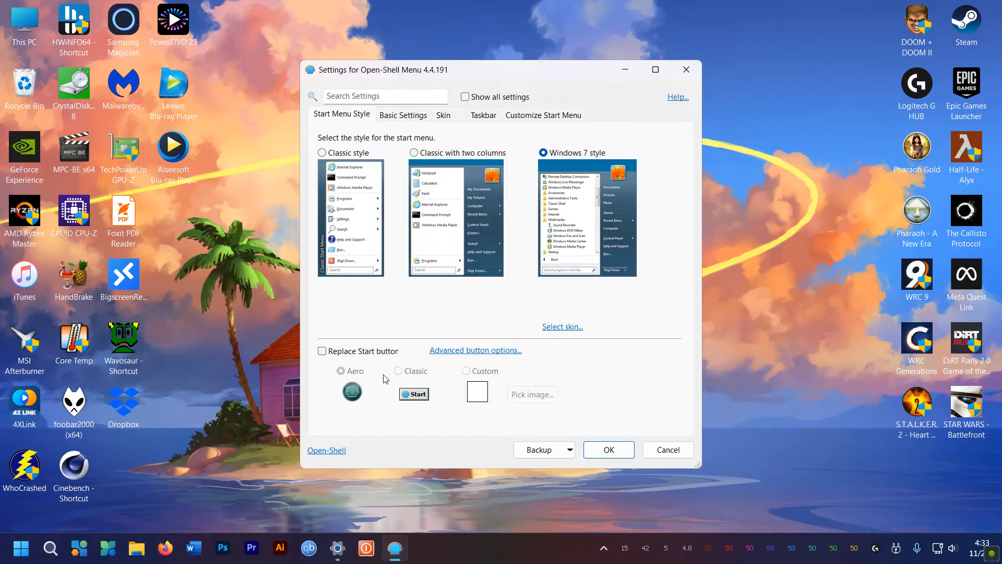
{"action": "mouse_move", "coordinate": [349, 258]}
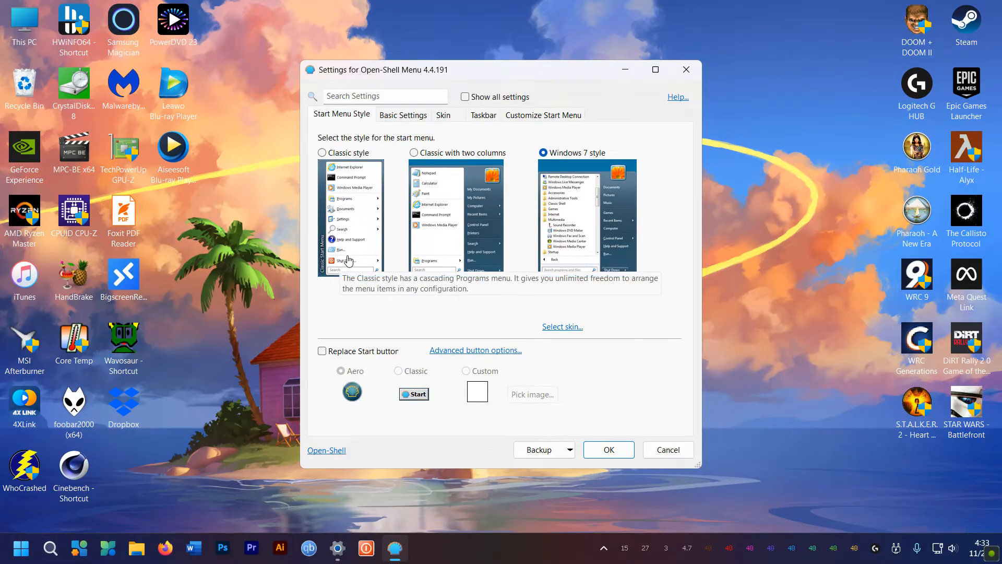
{"action": "left_click", "coordinate": [403, 115]}
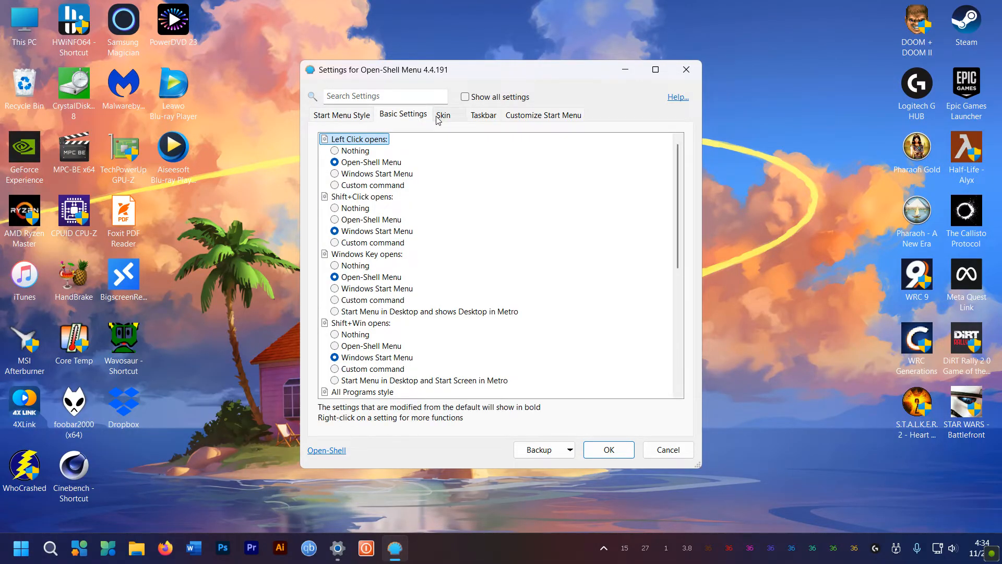
{"action": "left_click", "coordinate": [341, 114]}
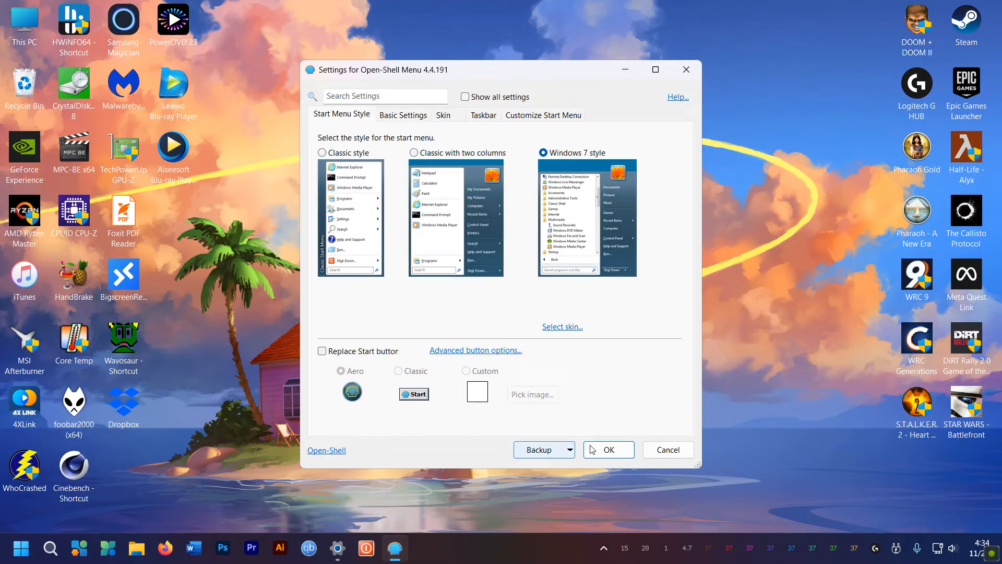
{"action": "left_click", "coordinate": [609, 449]}
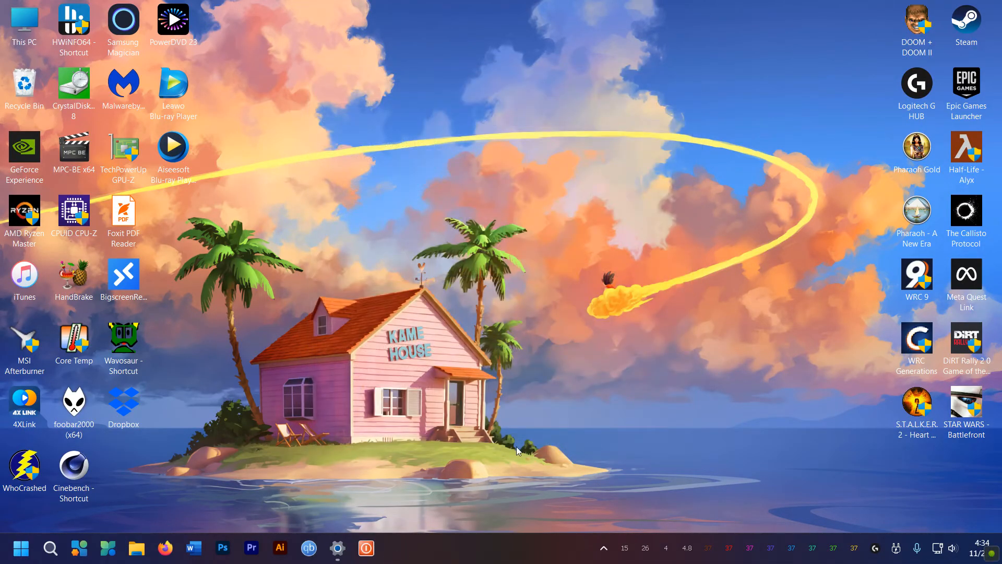
Step: Try Recent Items in the classic start menu, then search 'op' to launch Open-Shell Menu Settings
{"action": "left_click", "coordinate": [20, 549]}
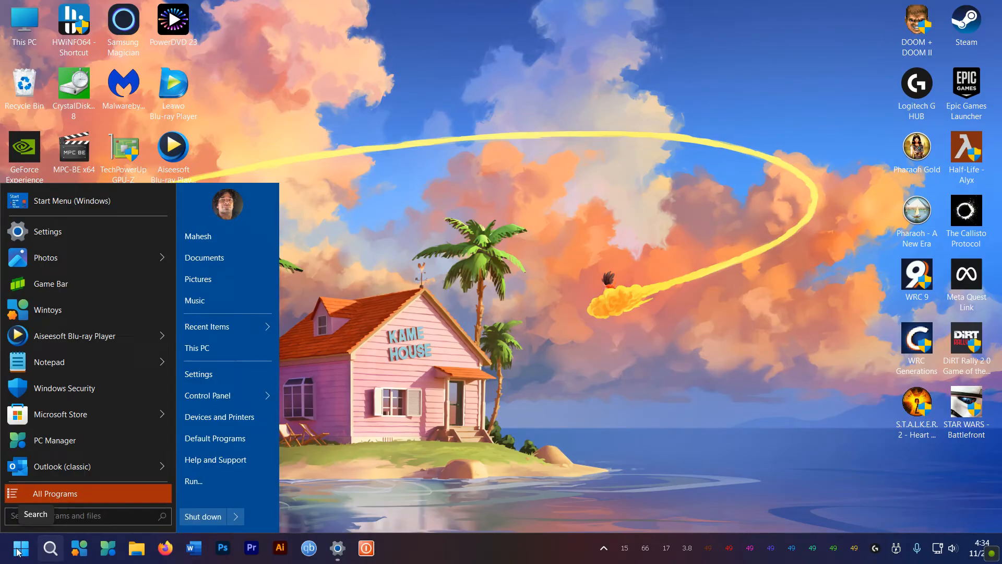
{"action": "mouse_move", "coordinate": [240, 326]}
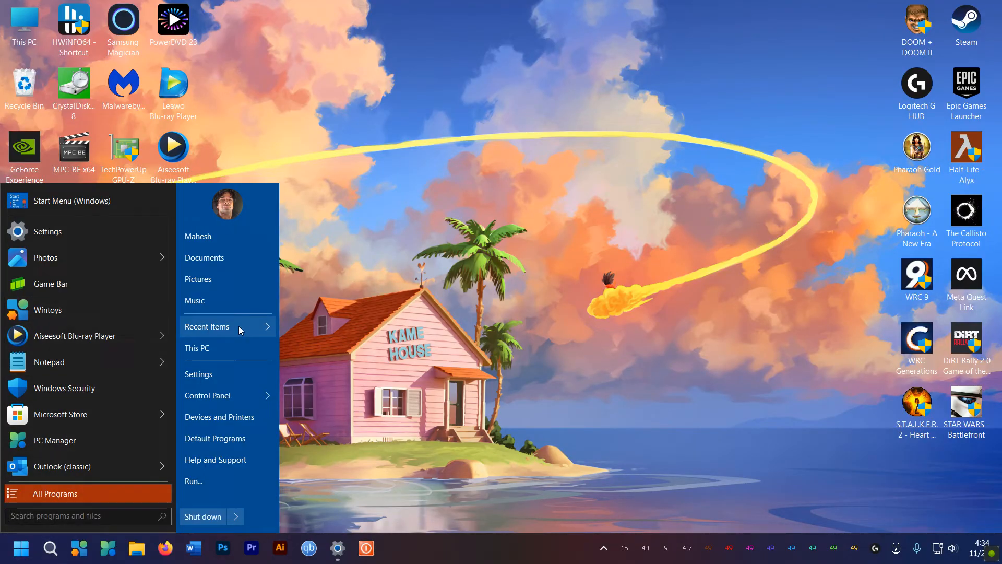
{"action": "left_click", "coordinate": [207, 326]}
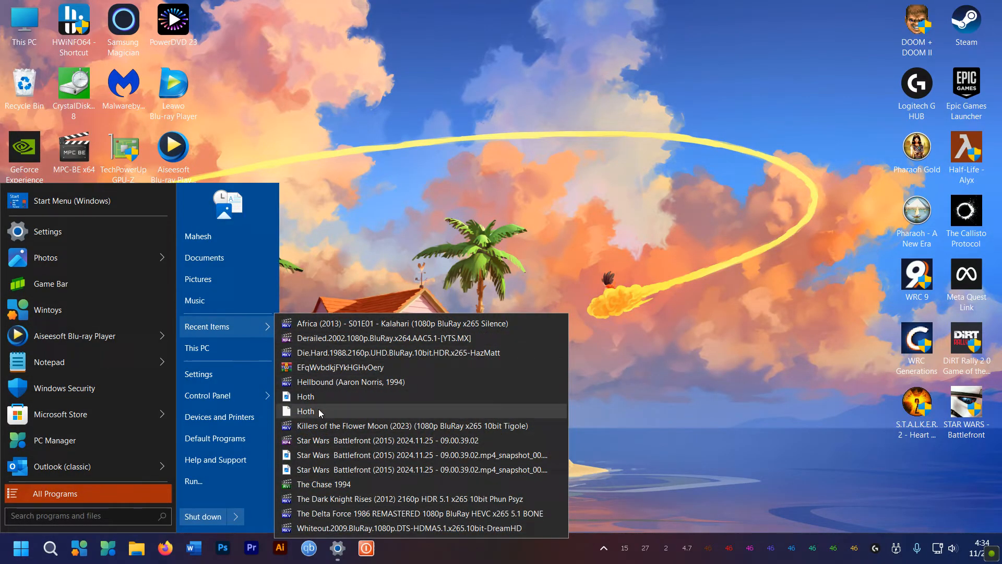
{"action": "mouse_move", "coordinate": [366, 254]}
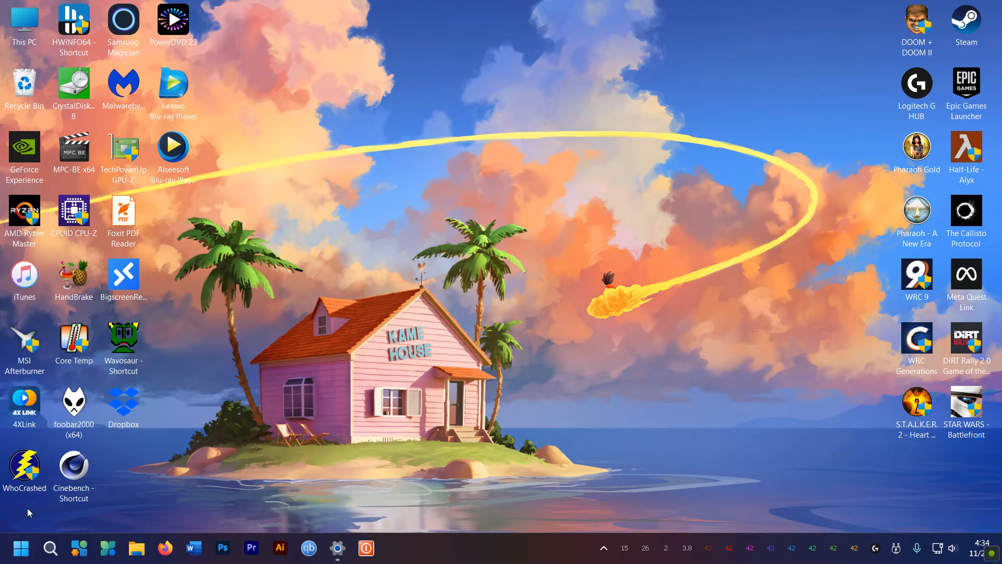
{"action": "left_click", "coordinate": [20, 549]}
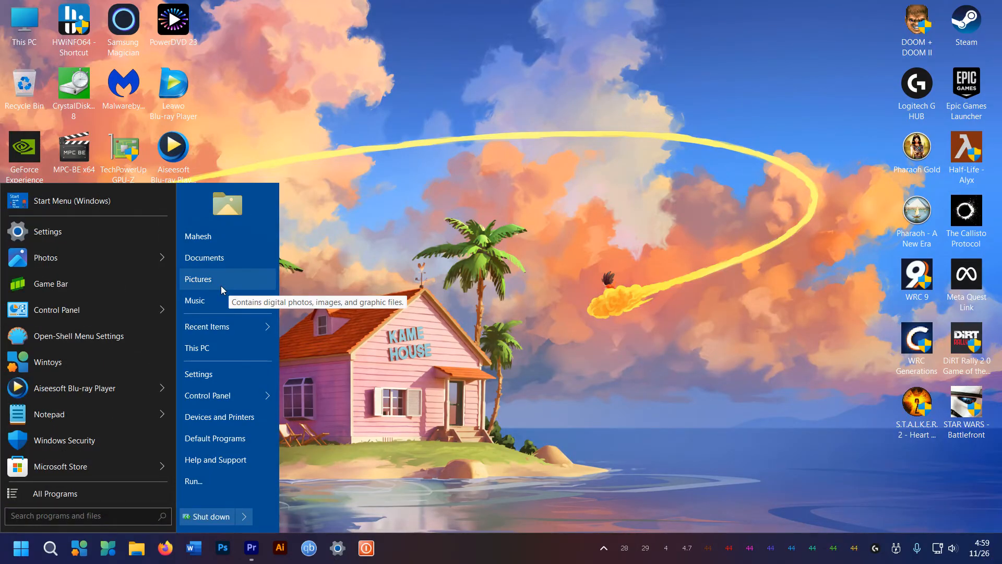
{"action": "mouse_move", "coordinate": [210, 295]}
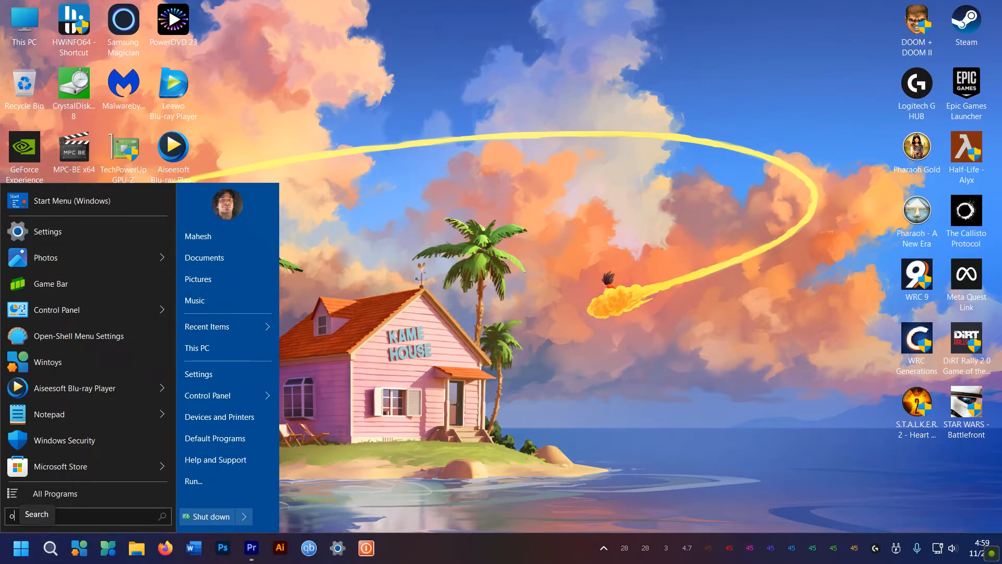
{"action": "type", "text": "op"}
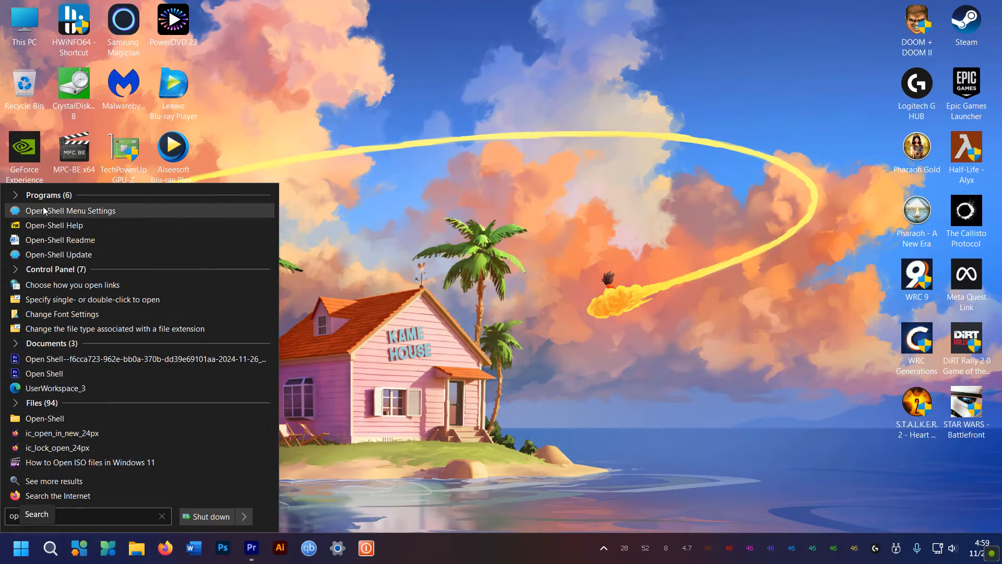
{"action": "left_click", "coordinate": [69, 210]}
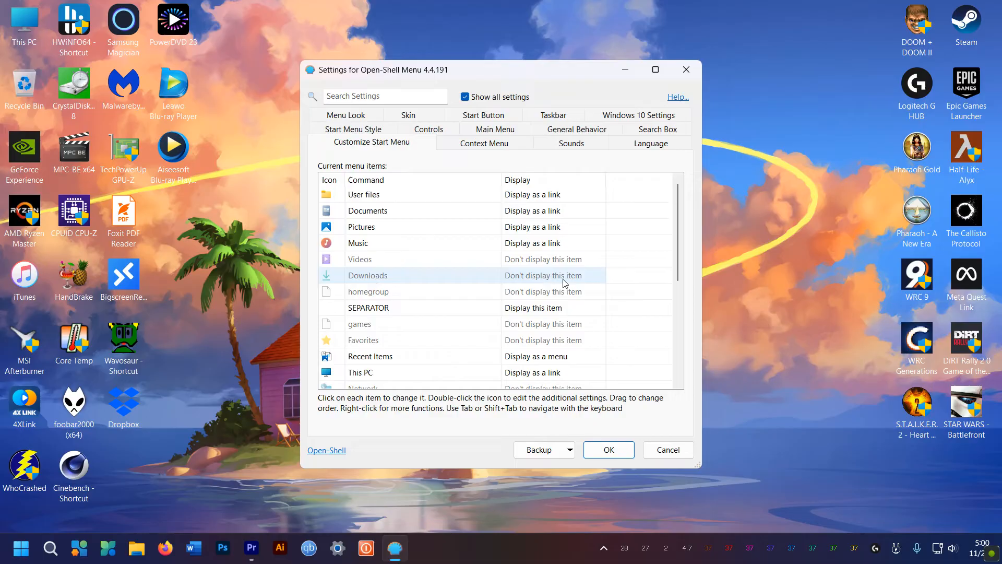
Step: Set Downloads to 'Display as a link' and open the Downloads folder from the Start menu
{"action": "left_click", "coordinate": [544, 275]}
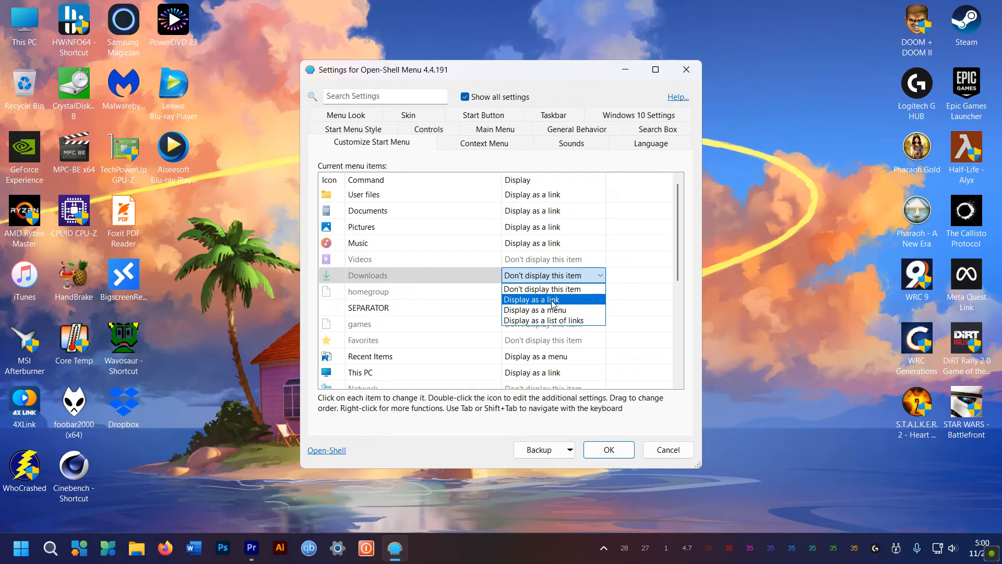
{"action": "left_click", "coordinate": [17, 546]}
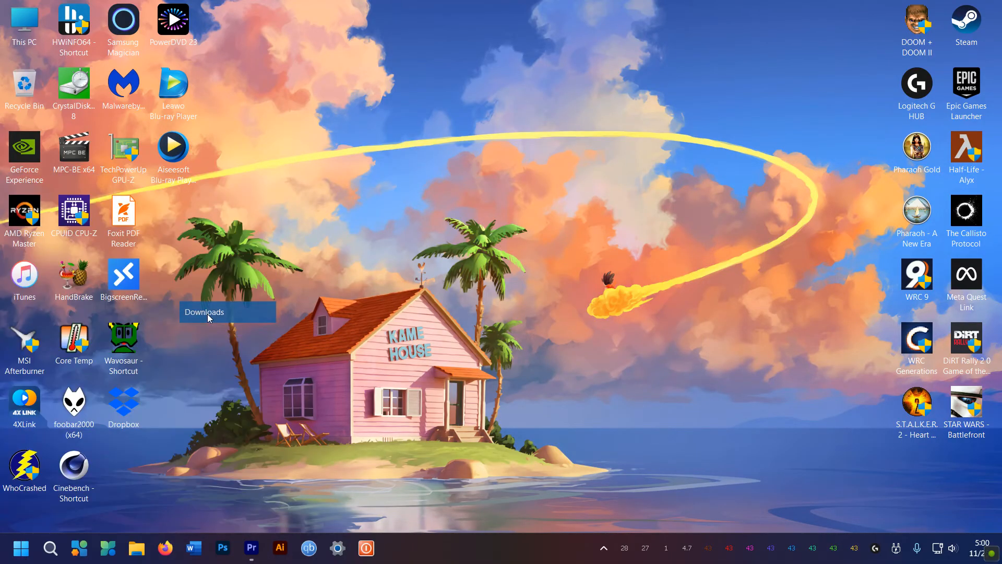
{"action": "double_click", "coordinate": [203, 312]}
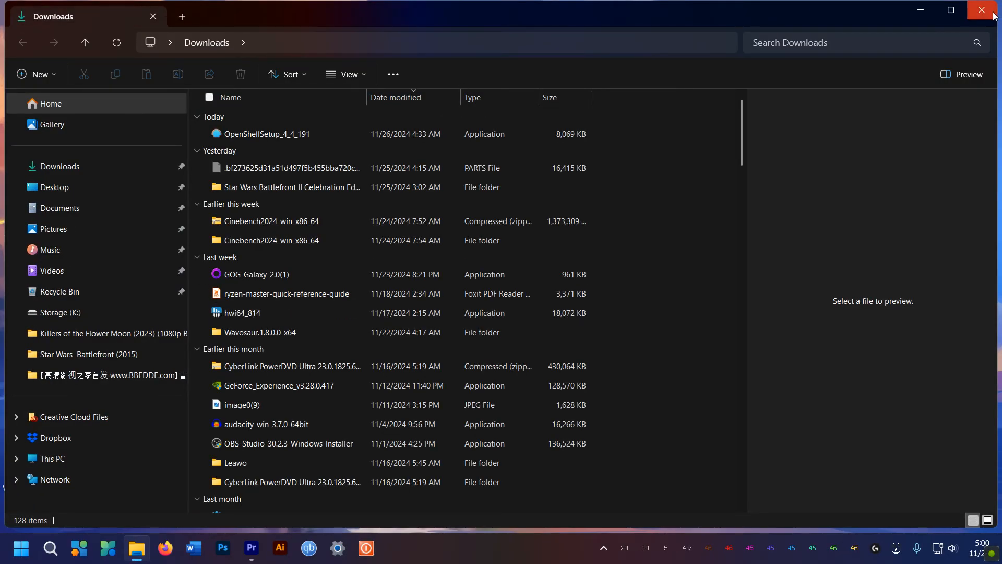